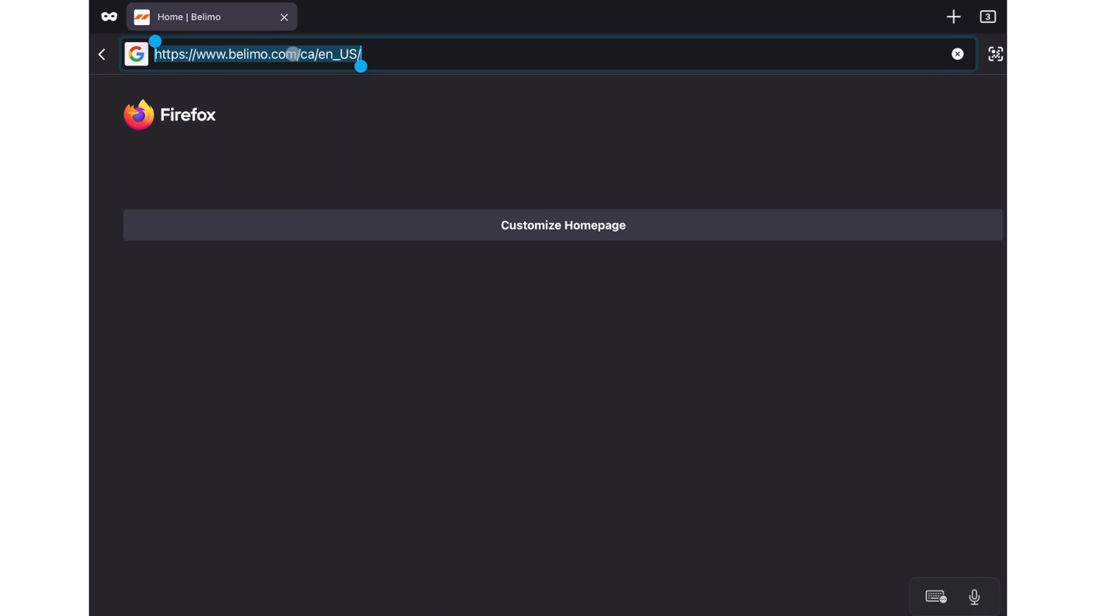
Step: Sign in to the Energy Valve at 192.168.0.207 with username 'admin' and its password
{"action": "type", "text": "192.16"}
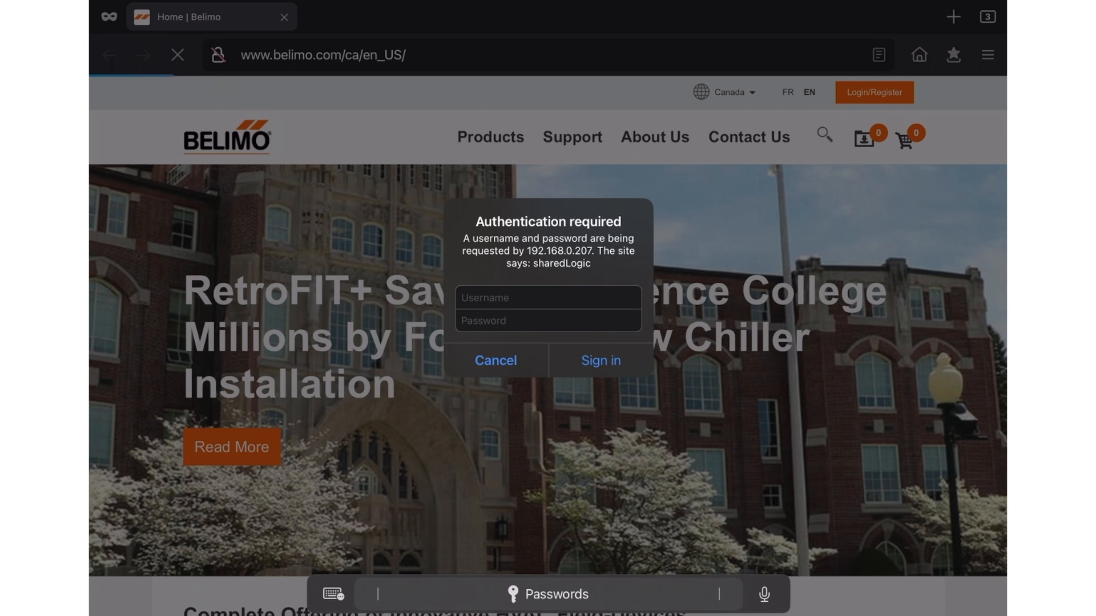
{"action": "type", "text": "a"}
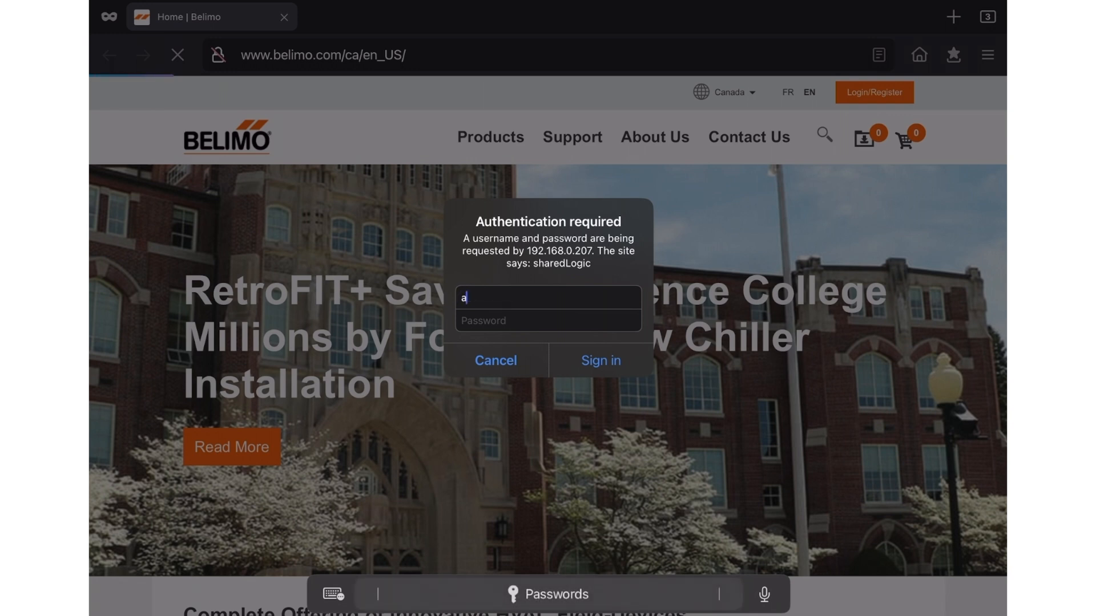
{"action": "type", "text": "dmin"}
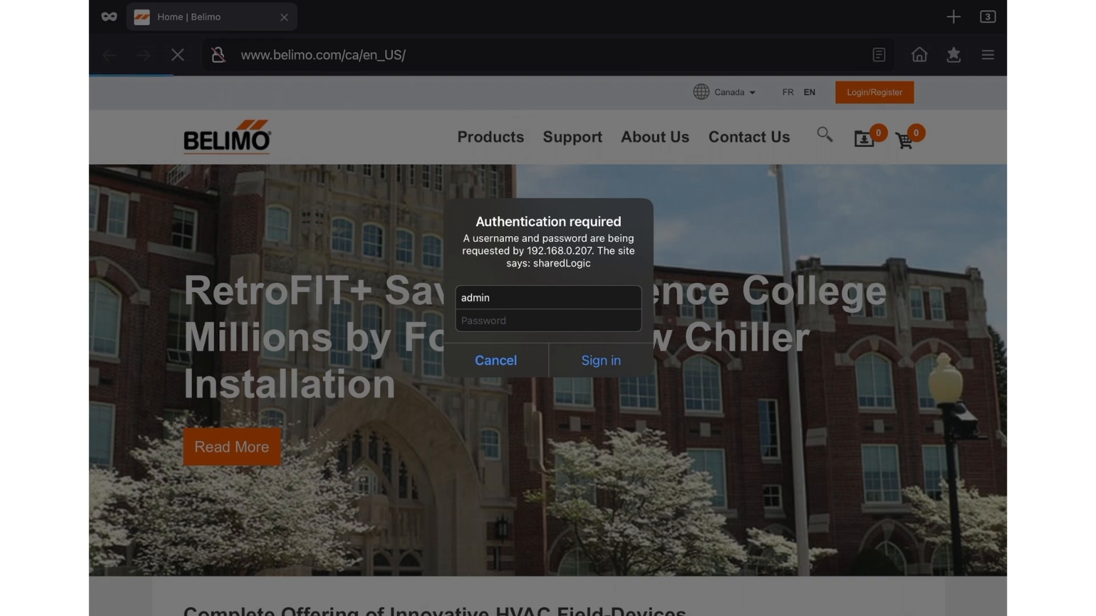
{"action": "left_click", "coordinate": [548, 320]}
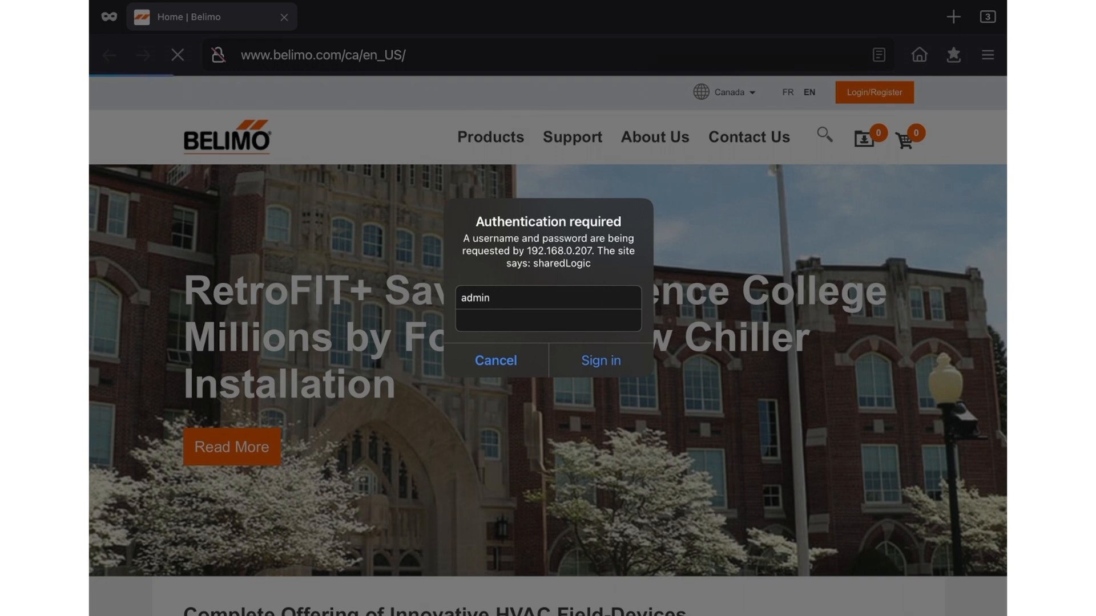
{"action": "left_click", "coordinate": [599, 360]}
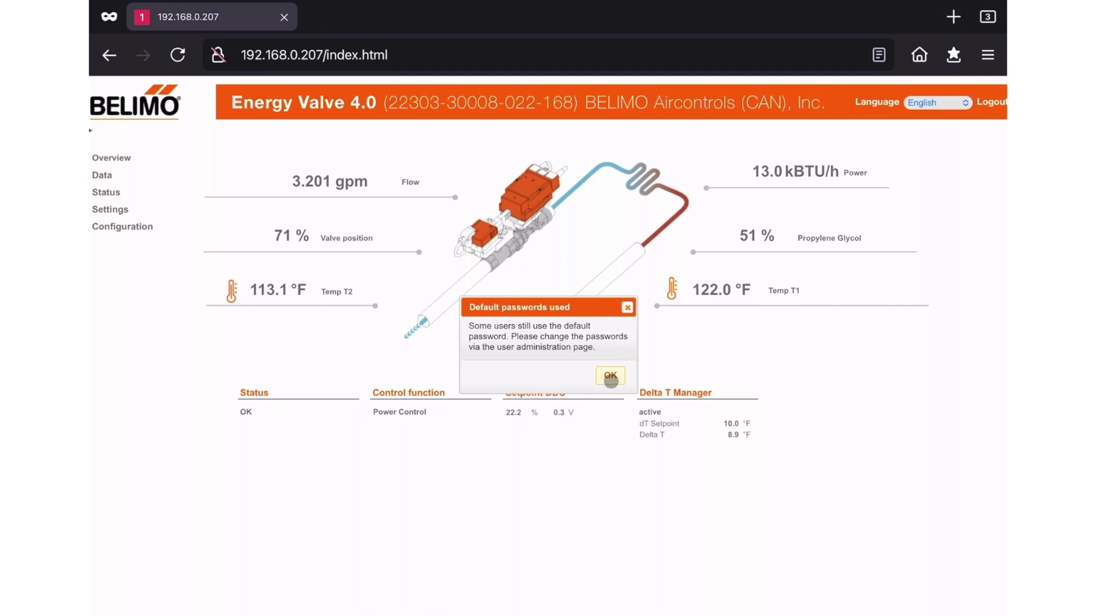
Step: Dismiss the default-password warning and open Status > Version Information, reaching the Belimo Canada site
{"action": "left_click", "coordinate": [609, 376]}
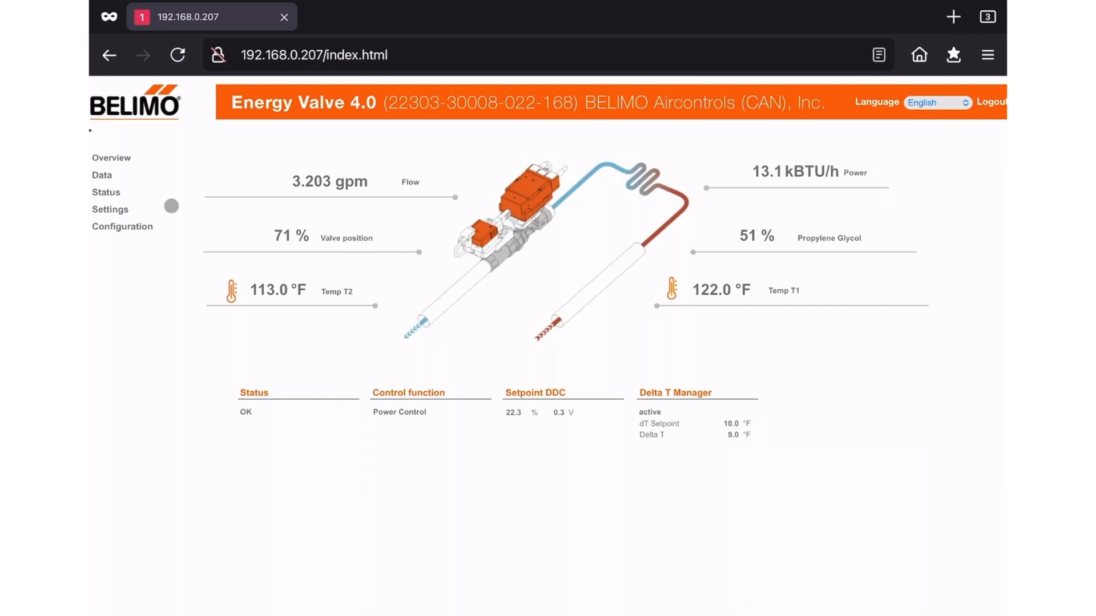
{"action": "left_click", "coordinate": [177, 55]}
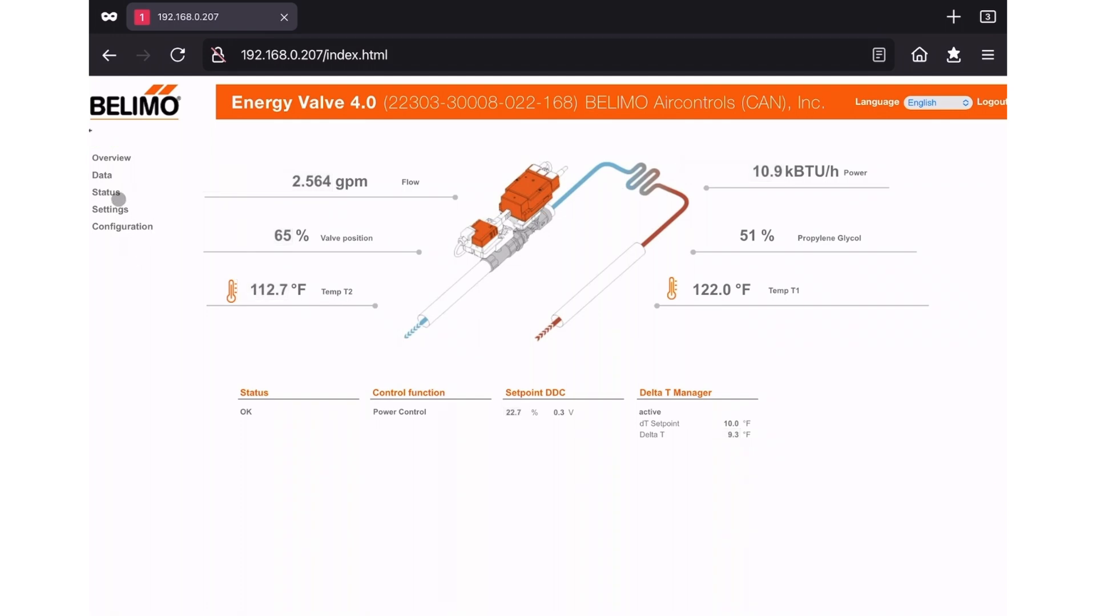
{"action": "left_click", "coordinate": [106, 192]}
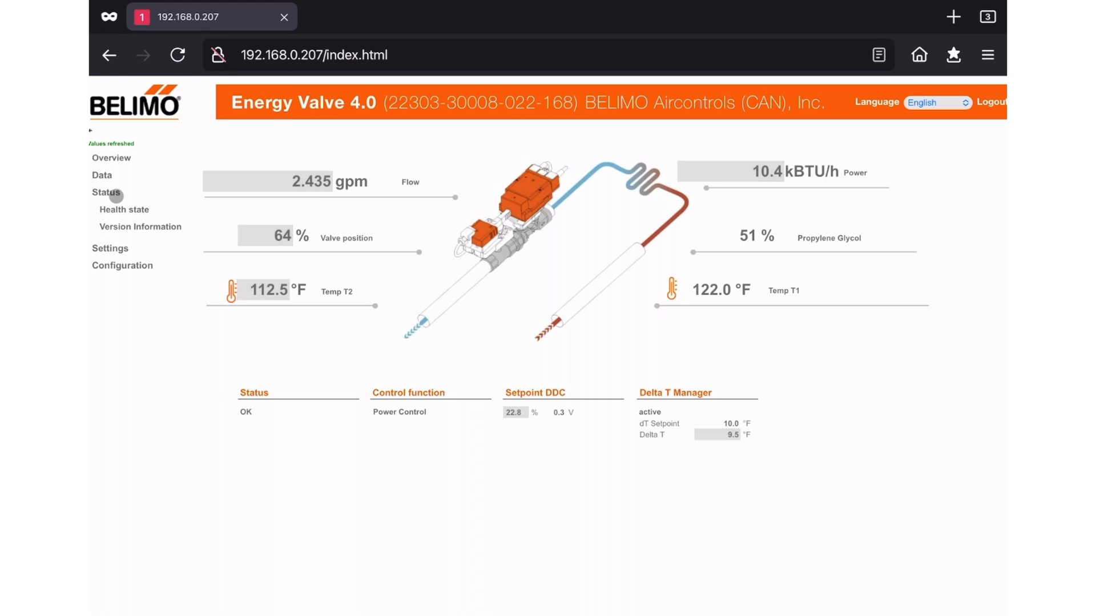
{"action": "mouse_move", "coordinate": [141, 226]}
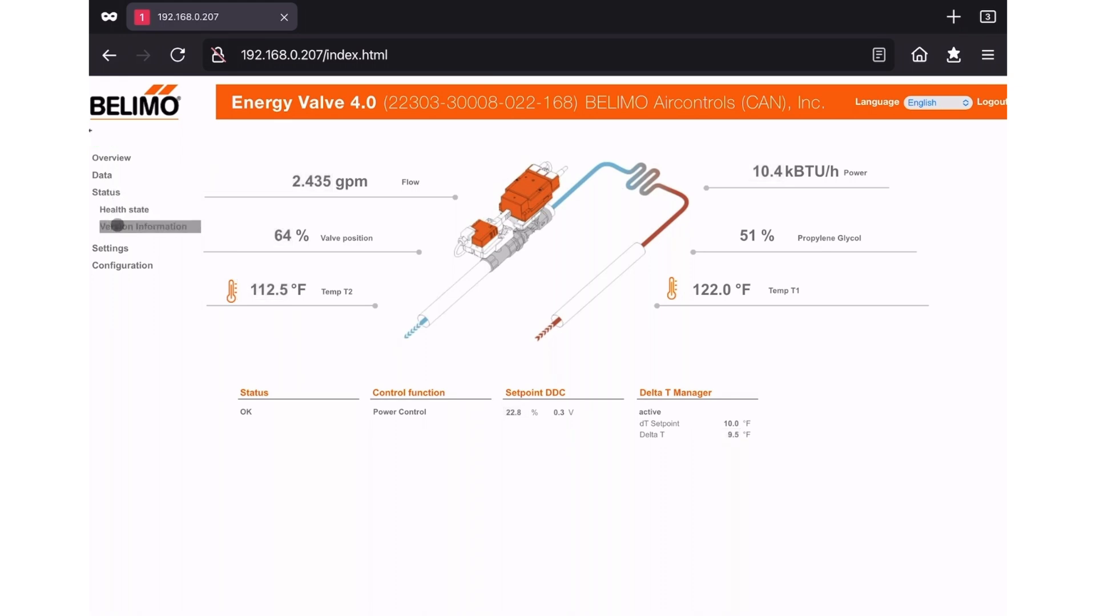
{"action": "left_click", "coordinate": [142, 226]}
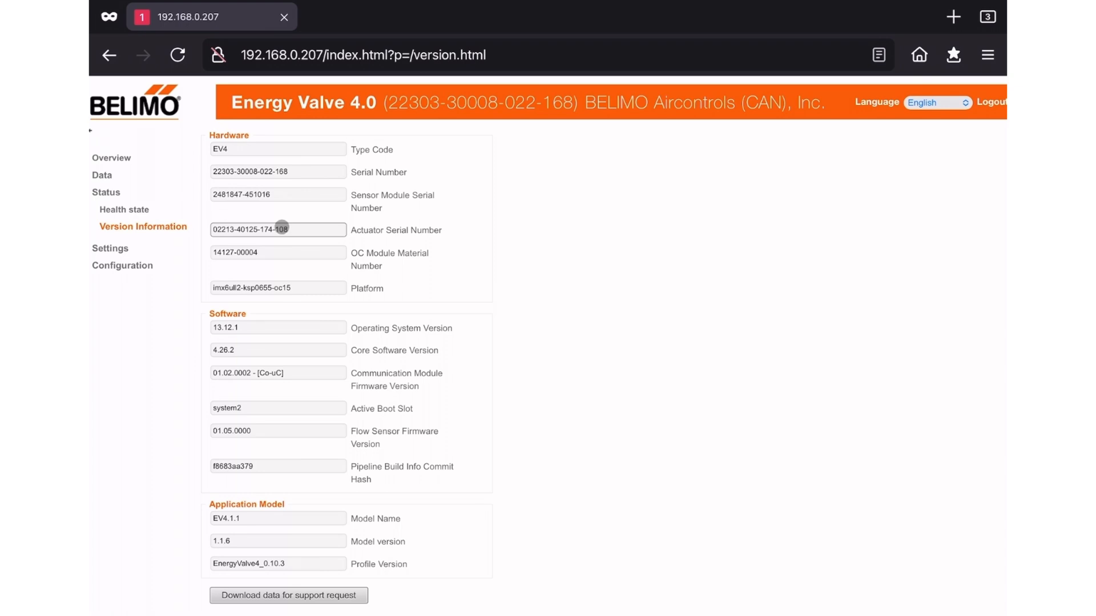
{"action": "mouse_move", "coordinate": [286, 231]}
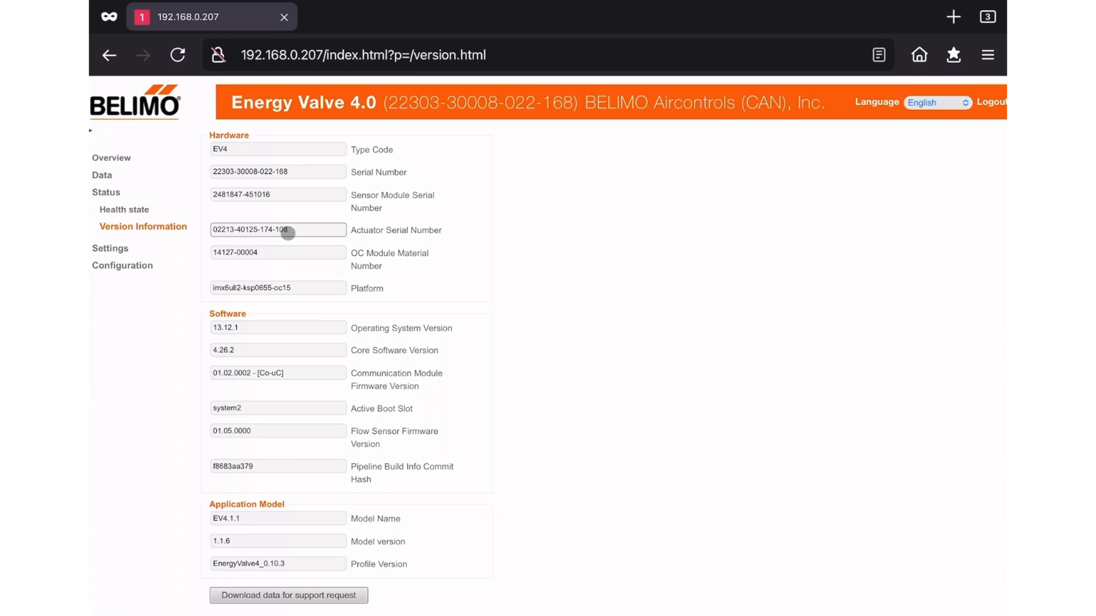
{"action": "left_click", "coordinate": [277, 350]}
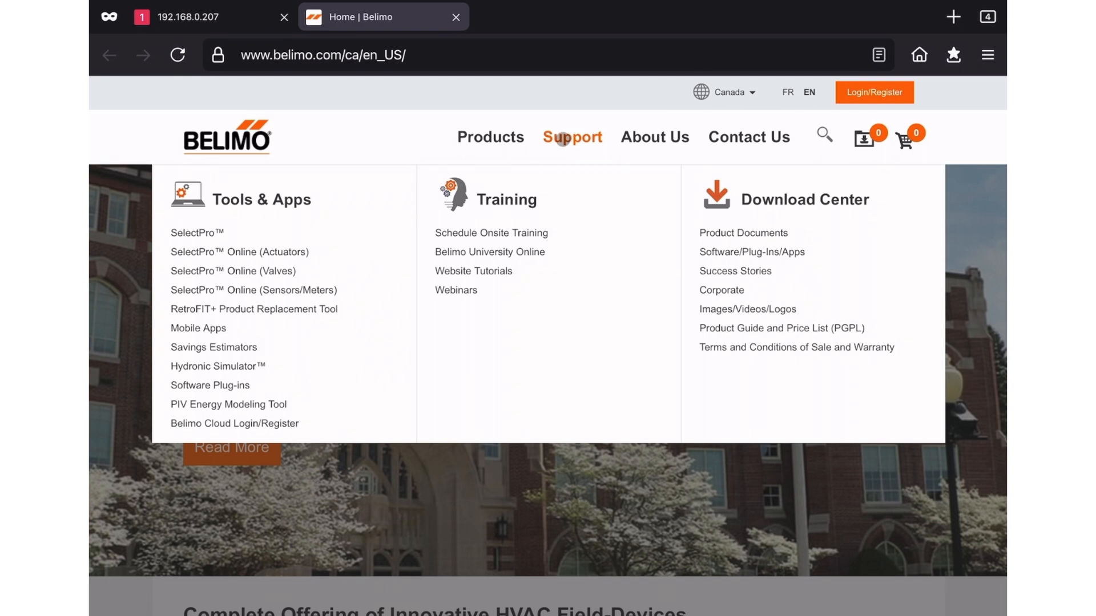
{"action": "mouse_move", "coordinate": [751, 251]}
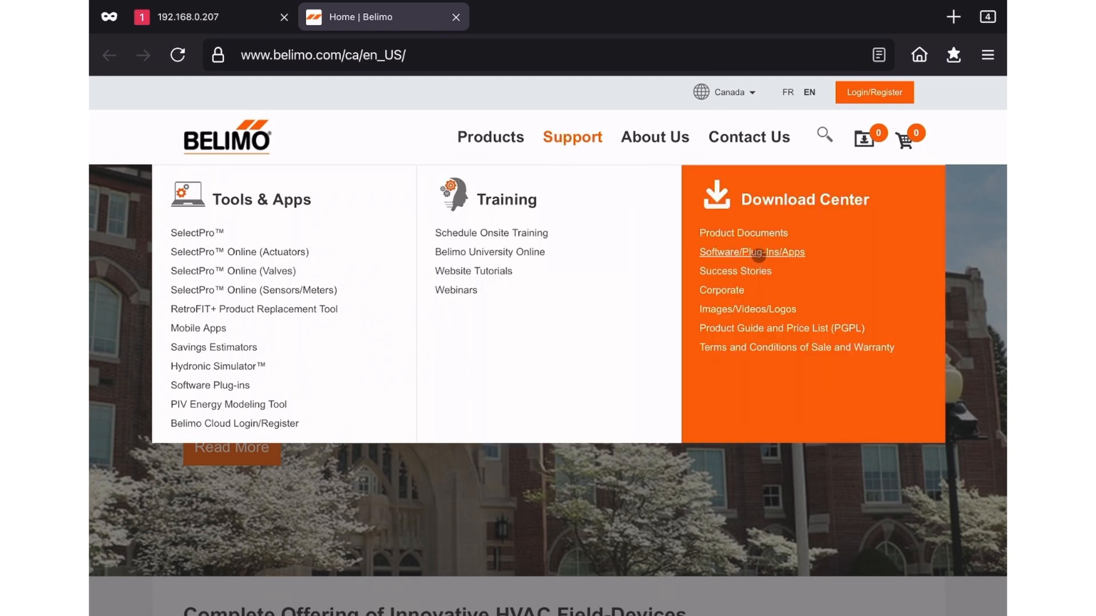
Step: Filter Software/Plug-Ins/Apps downloads to English firmware, listing Energy Valve Update 4.14.26.2 and notes
{"action": "left_click", "coordinate": [751, 252]}
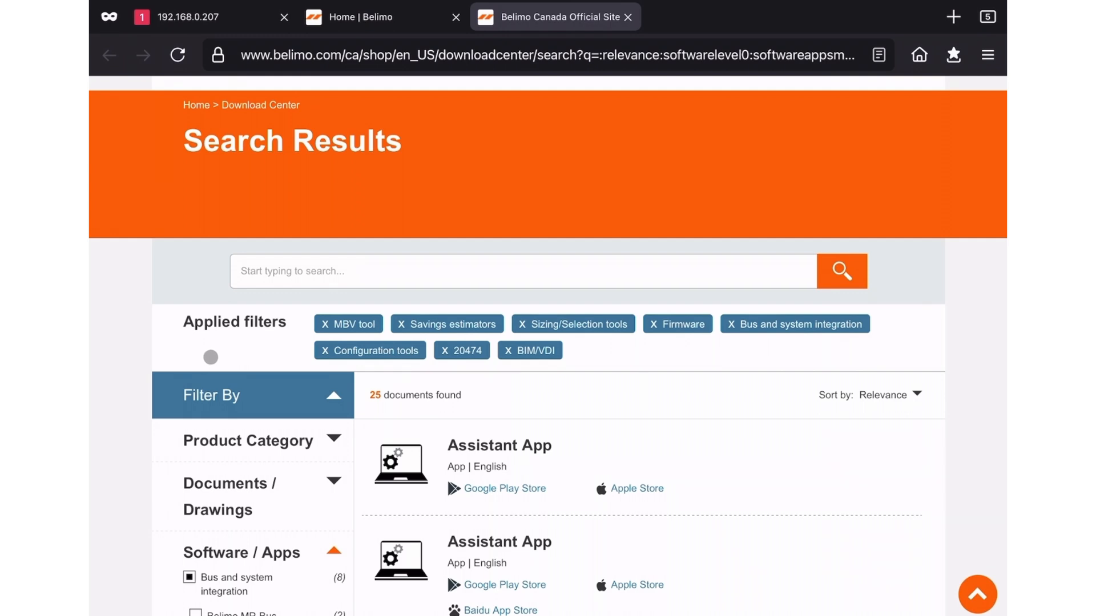
{"action": "scroll", "scroll_direction": "up", "scroll_amount": 3}
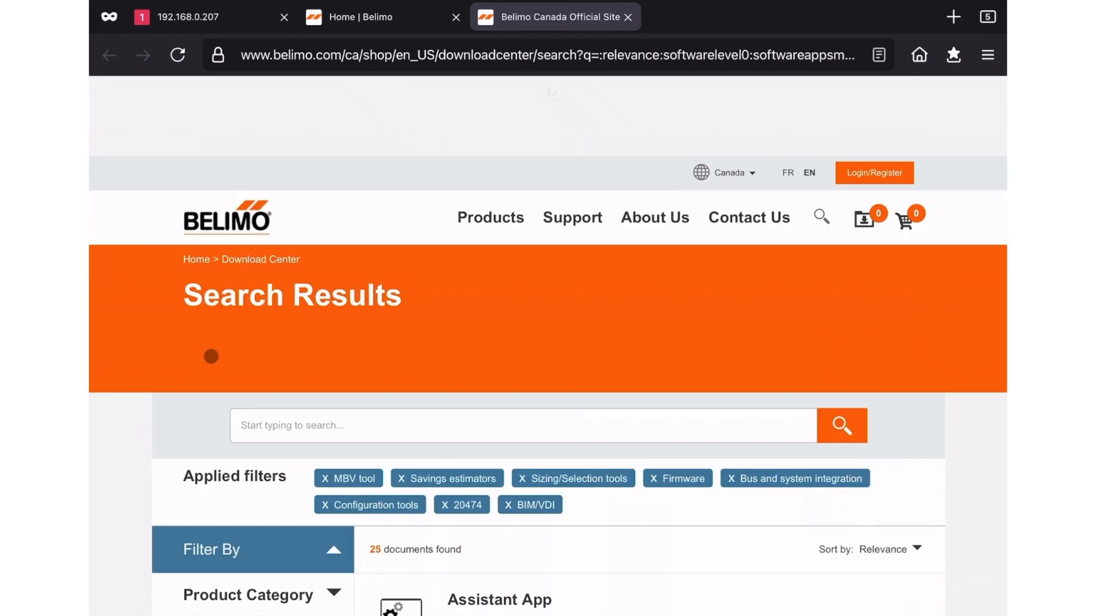
{"action": "scroll", "scroll_direction": "down", "scroll_amount": 3}
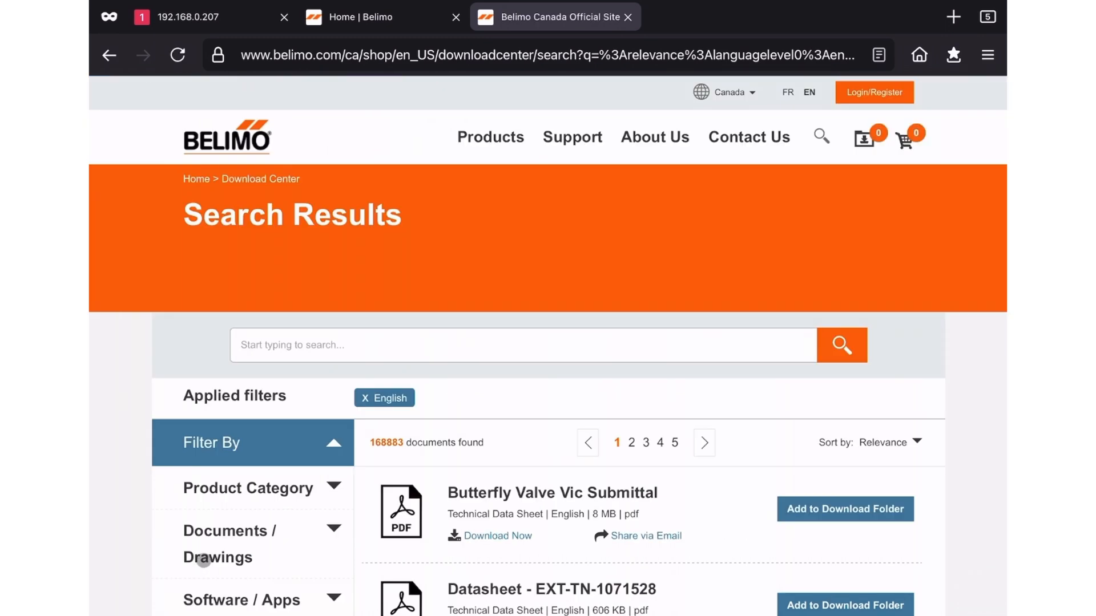
{"action": "scroll", "scroll_direction": "down", "scroll_amount": 3}
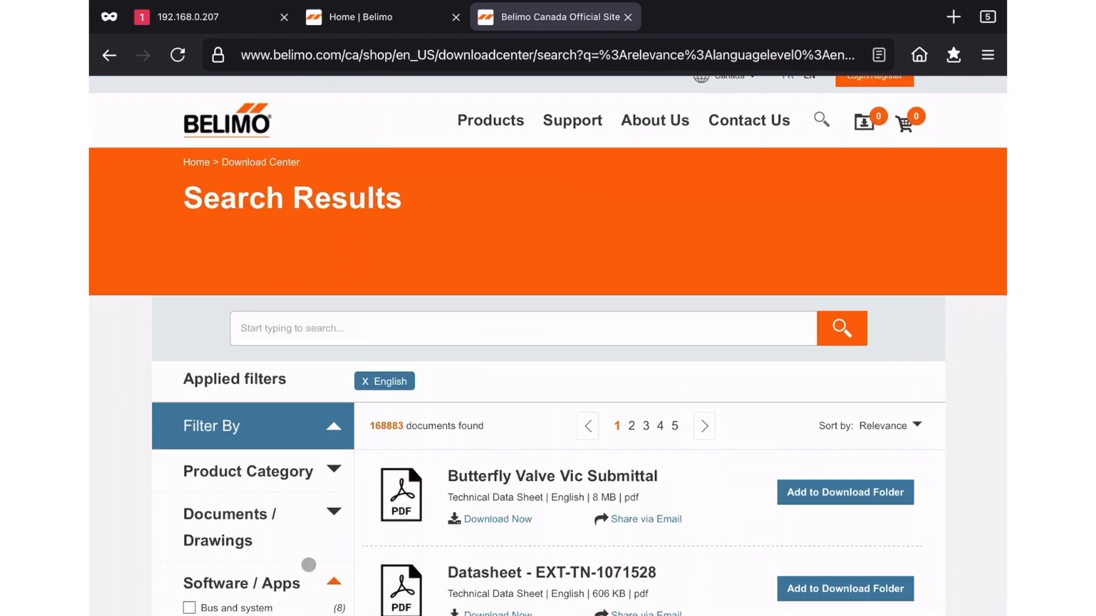
{"action": "scroll", "scroll_direction": "down", "scroll_amount": 3}
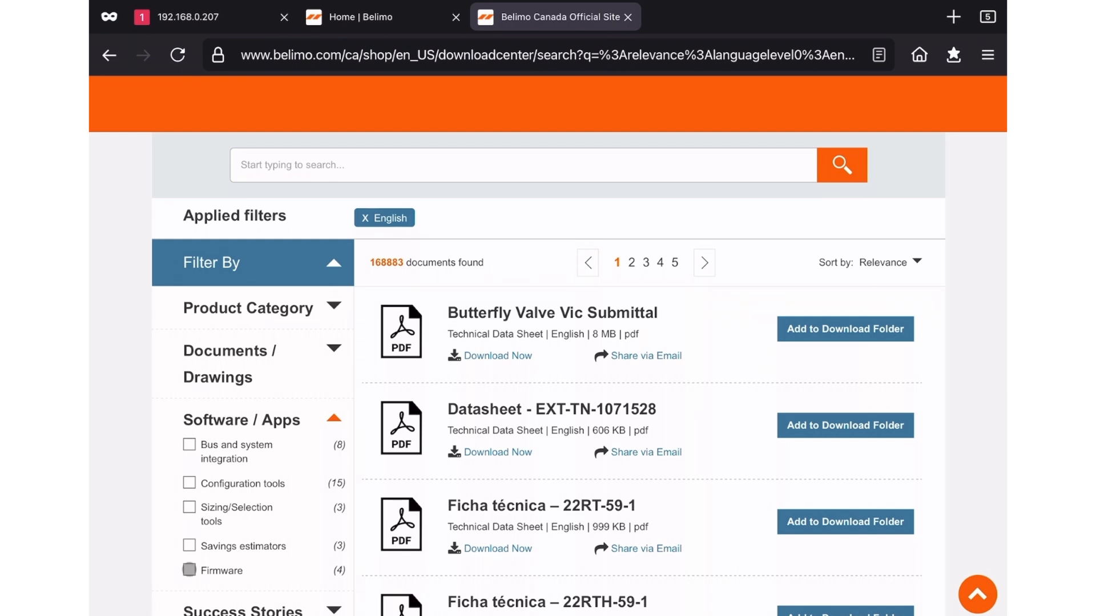
{"action": "left_click", "coordinate": [189, 570]}
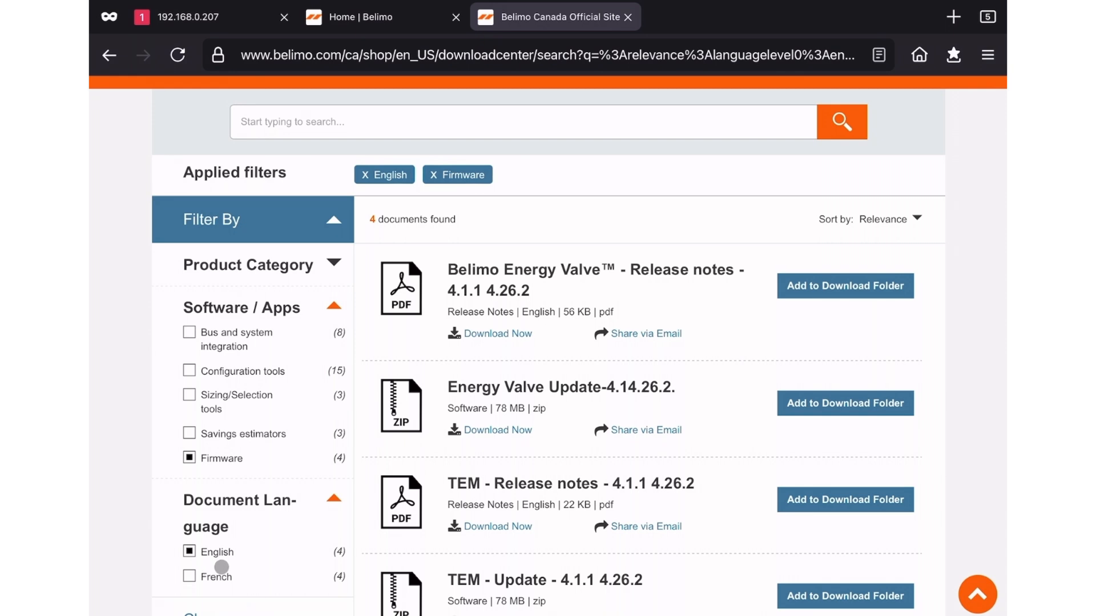
{"action": "mouse_move", "coordinate": [531, 483]}
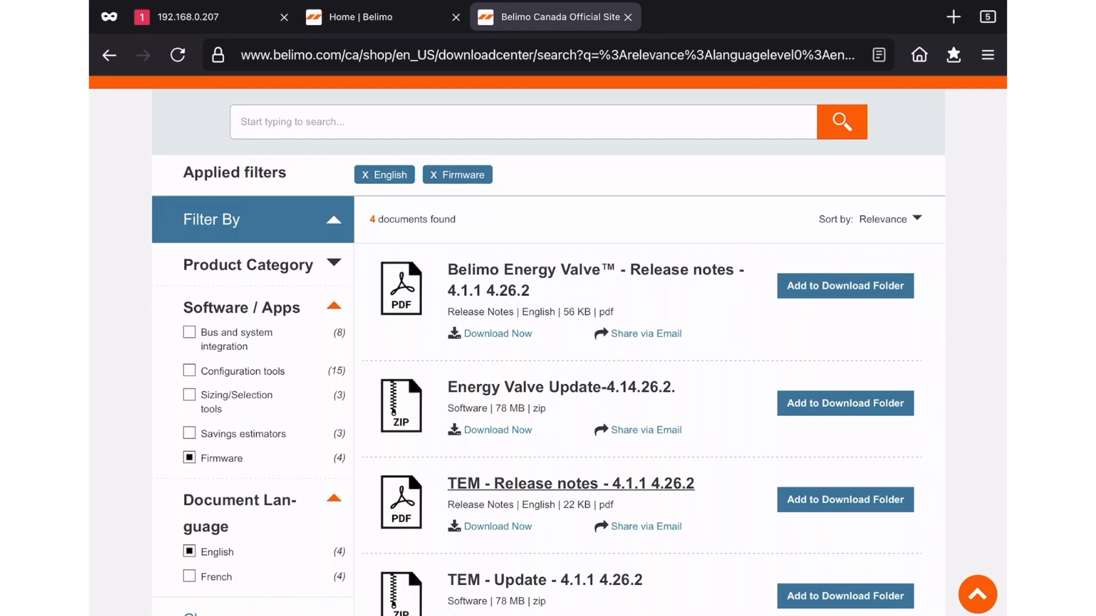
{"action": "mouse_move", "coordinate": [559, 401]}
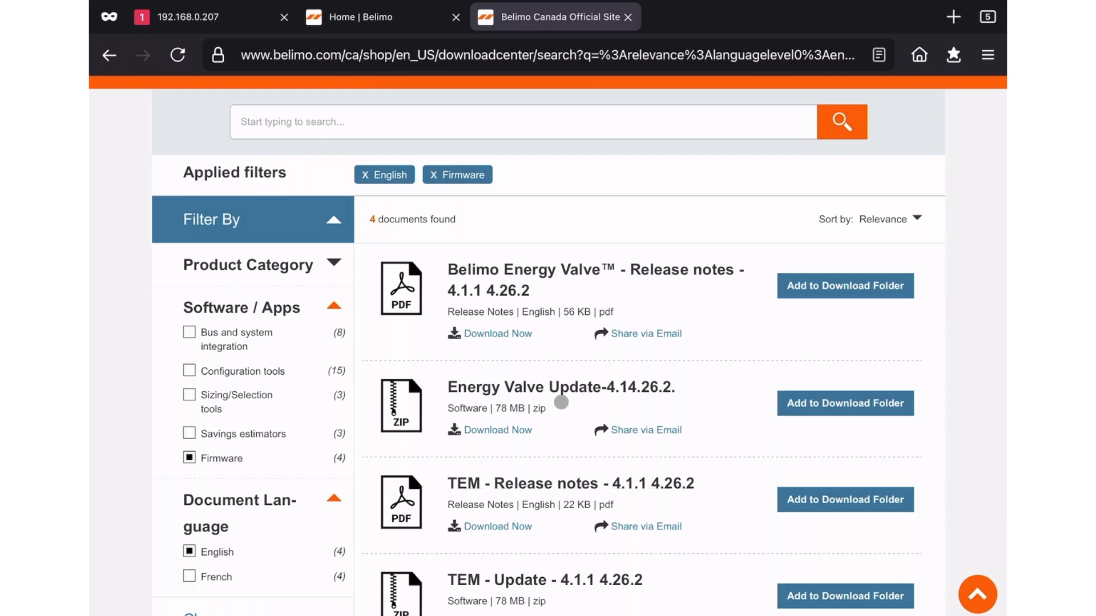
{"action": "mouse_move", "coordinate": [498, 429]}
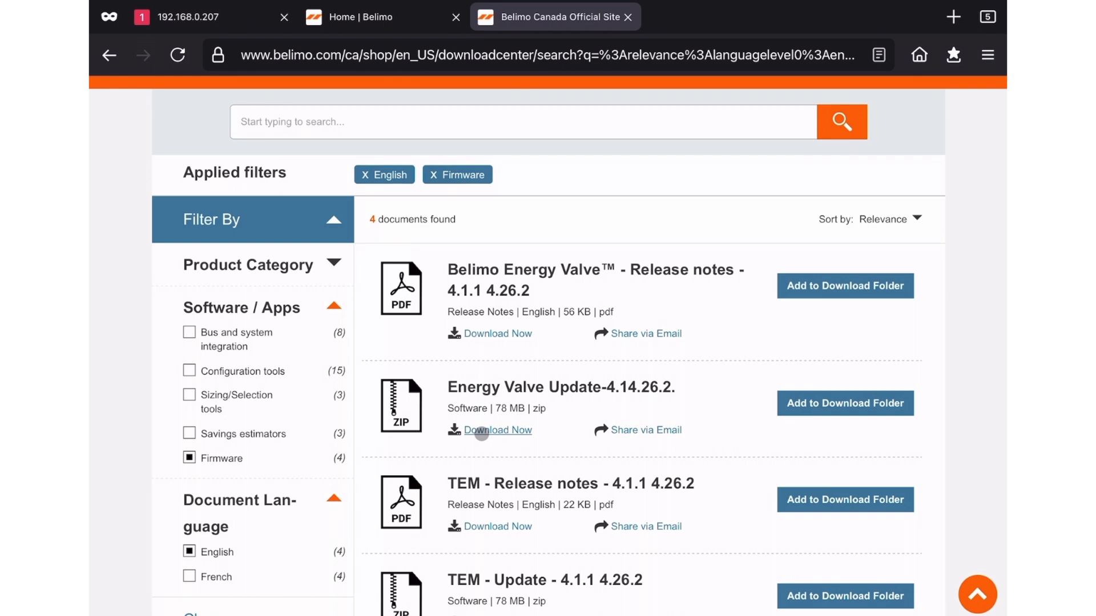
Step: Download belimo_Energy_Valve_Update_4.1.1_4.26.2.zip (82.2 MB) and return to the 192.168.0.207 tab
{"action": "left_click", "coordinate": [498, 430]}
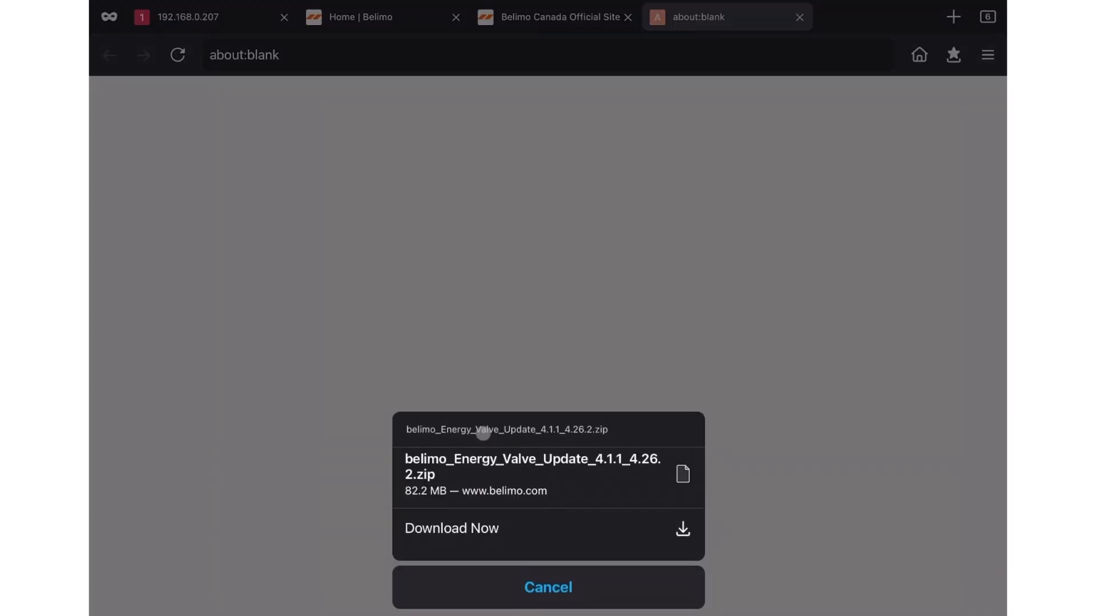
{"action": "left_click", "coordinate": [451, 528]}
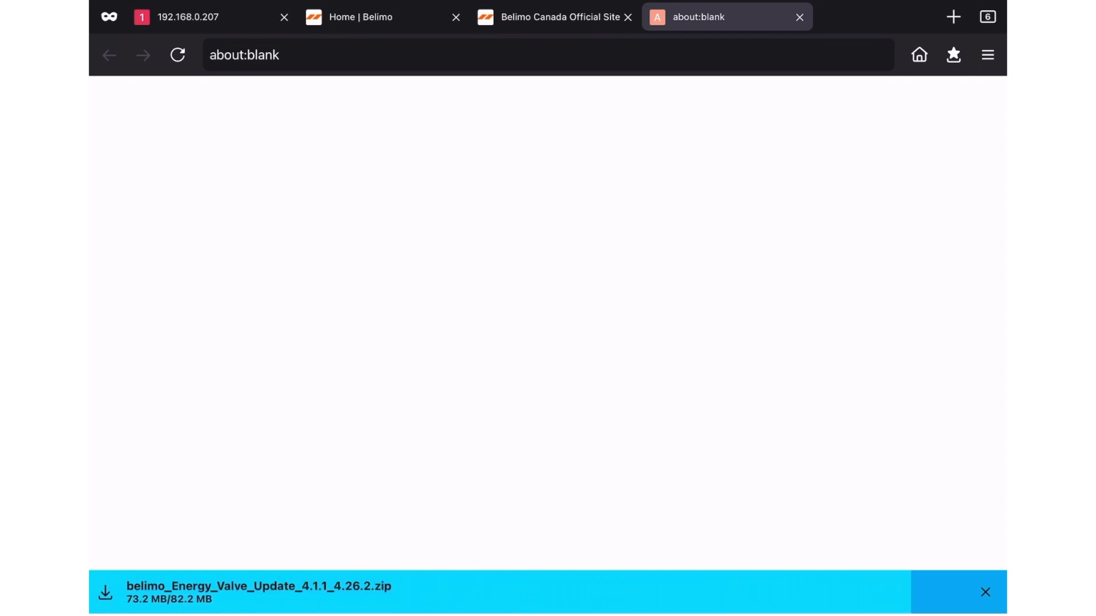
{"action": "left_click", "coordinate": [986, 591]}
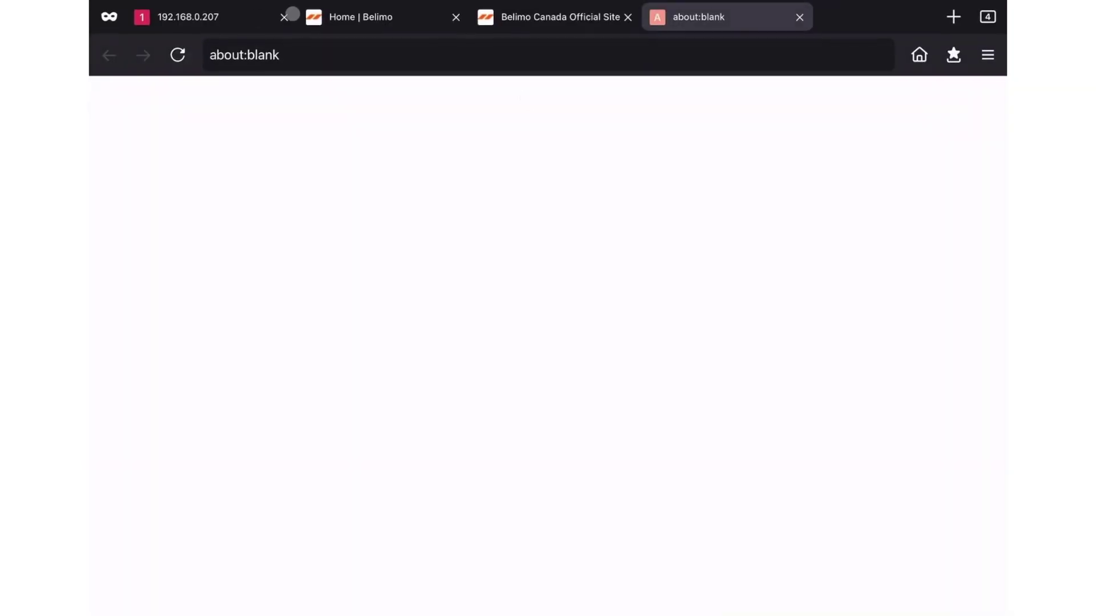
{"action": "left_click", "coordinate": [187, 17]}
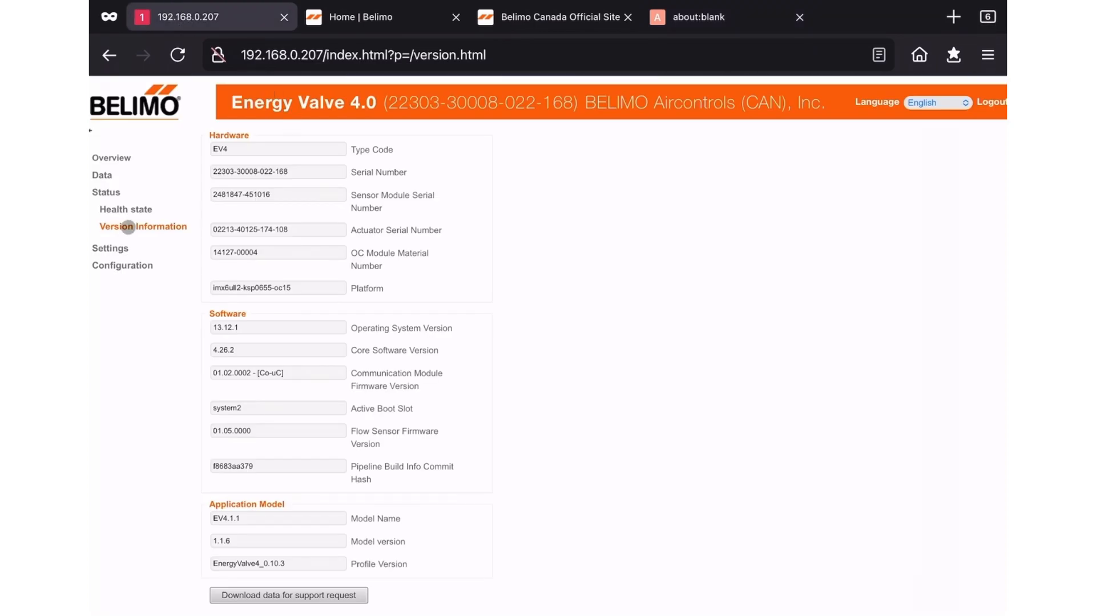
{"action": "mouse_move", "coordinate": [109, 249]}
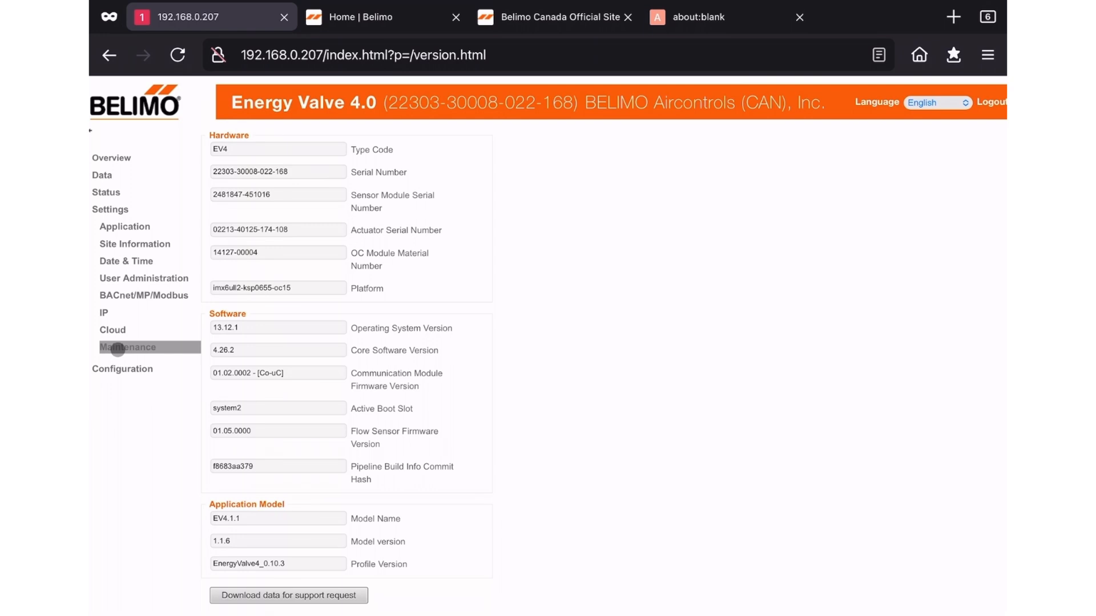
Step: Open Settings > Maintenance and start Upload And Apply Update Files
{"action": "left_click", "coordinate": [128, 347]}
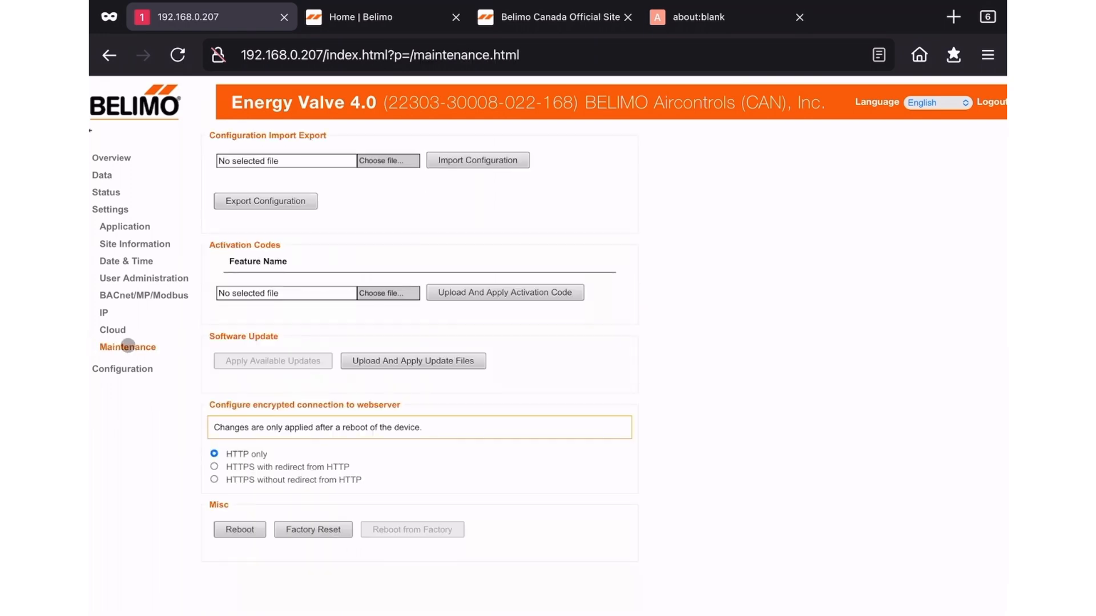
{"action": "mouse_move", "coordinate": [203, 330]}
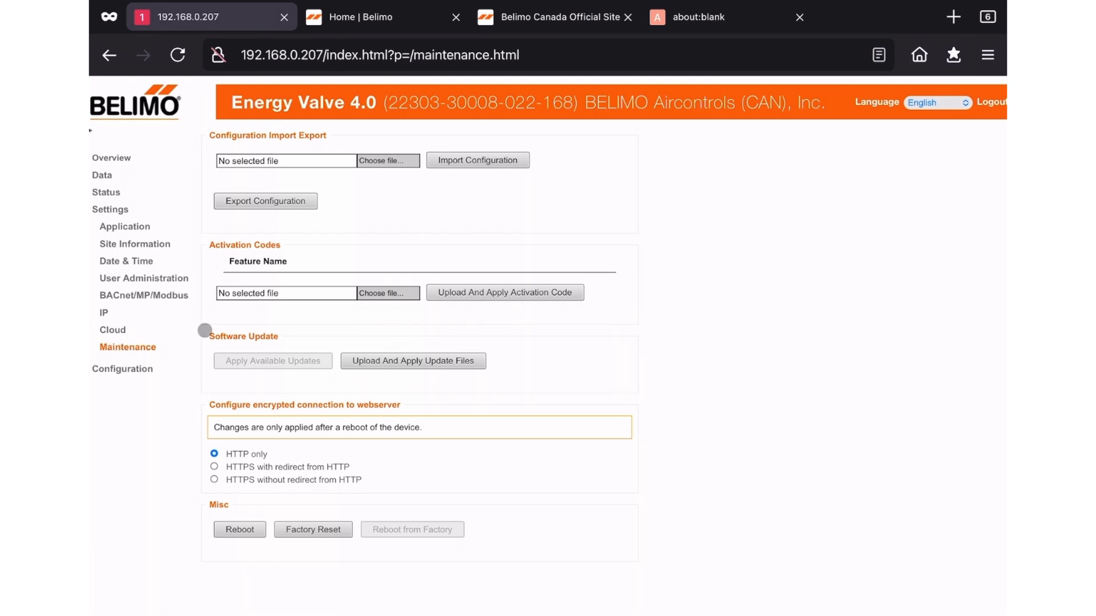
{"action": "mouse_move", "coordinate": [412, 361]}
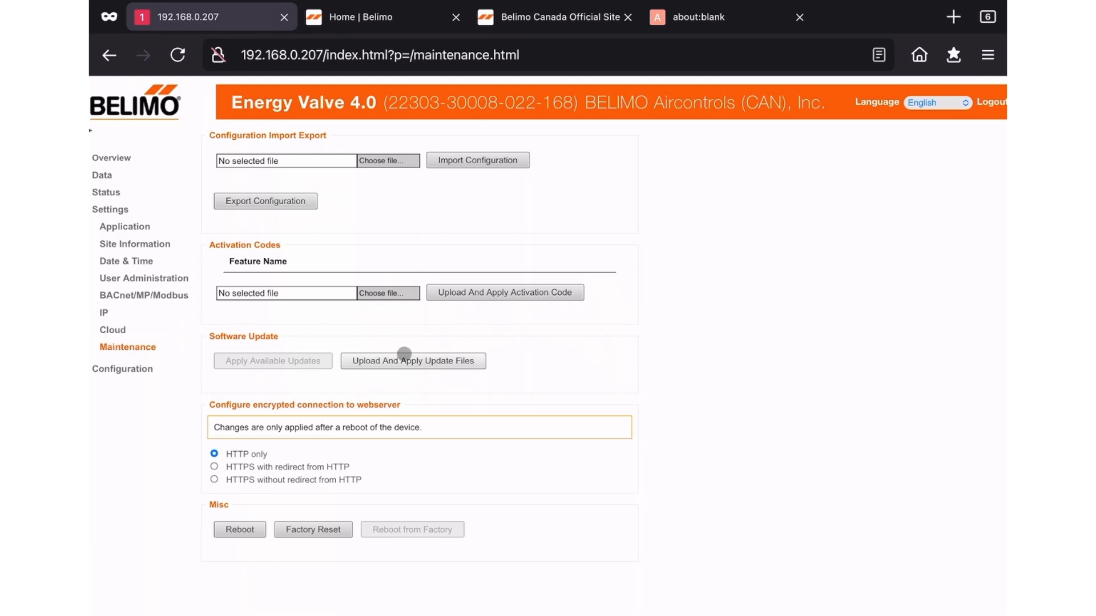
{"action": "mouse_move", "coordinate": [404, 362]}
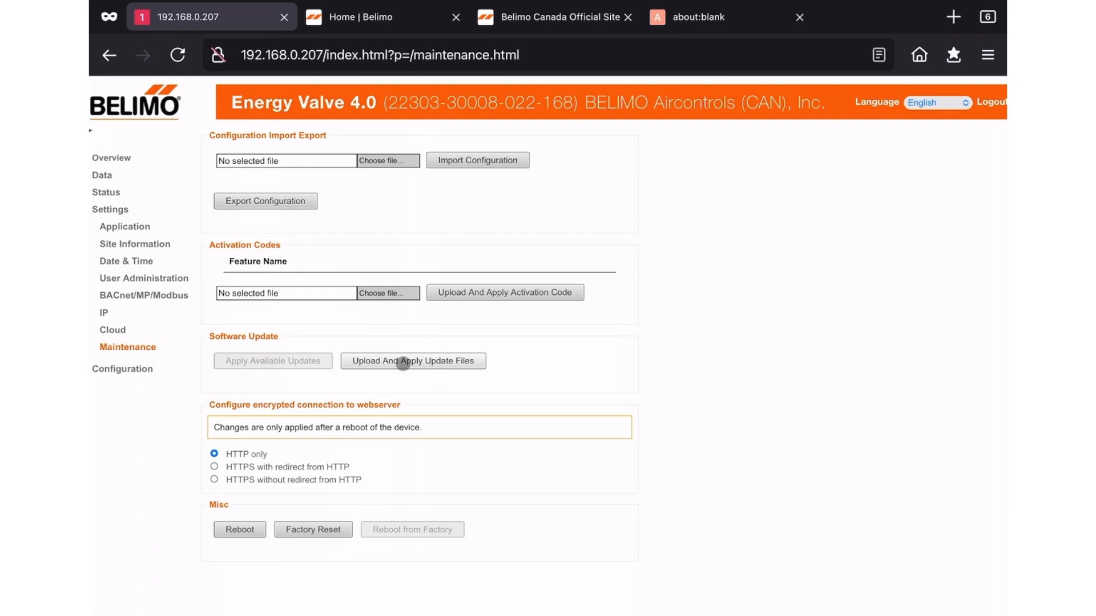
{"action": "left_click", "coordinate": [412, 361]}
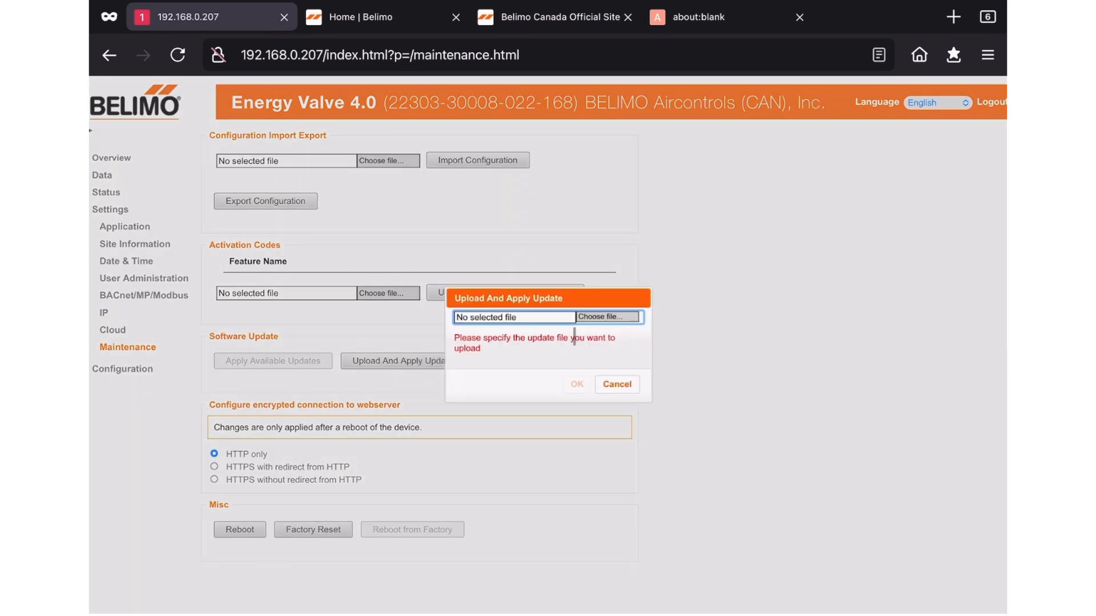
Step: Select the EV_Update-EV4.1.1 .raucb file from Downloads as the update file
{"action": "left_click", "coordinate": [606, 316]}
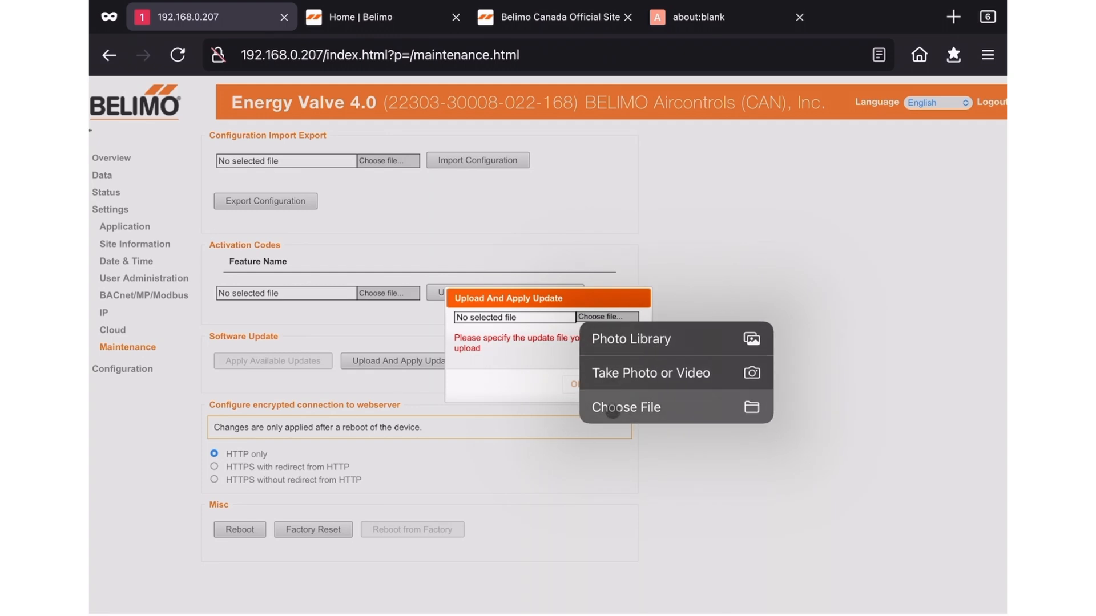
{"action": "left_click", "coordinate": [625, 407]}
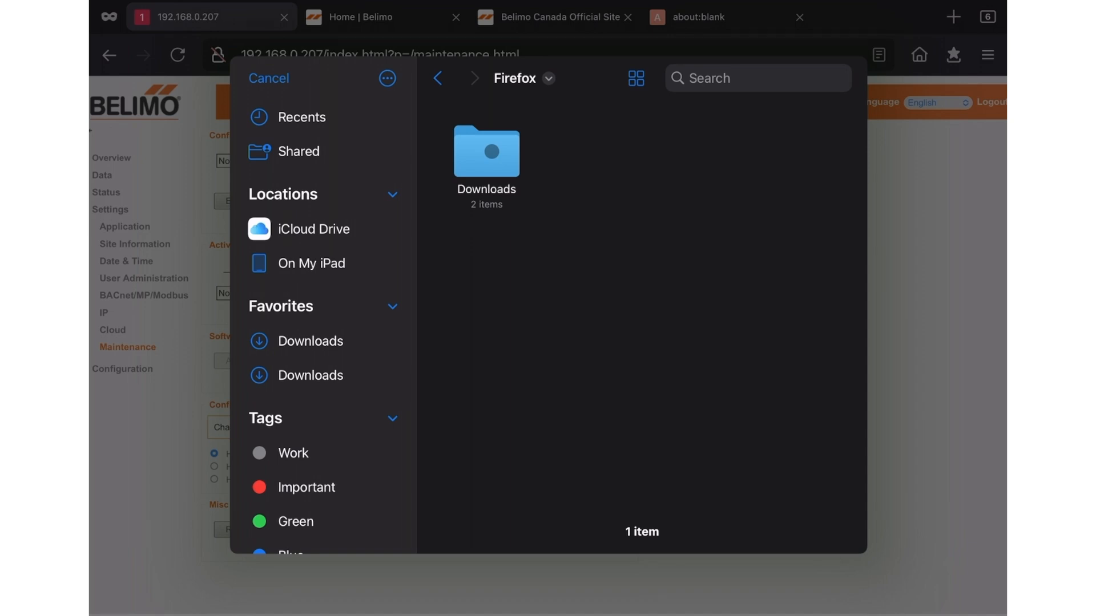
{"action": "double_click", "coordinate": [485, 152]}
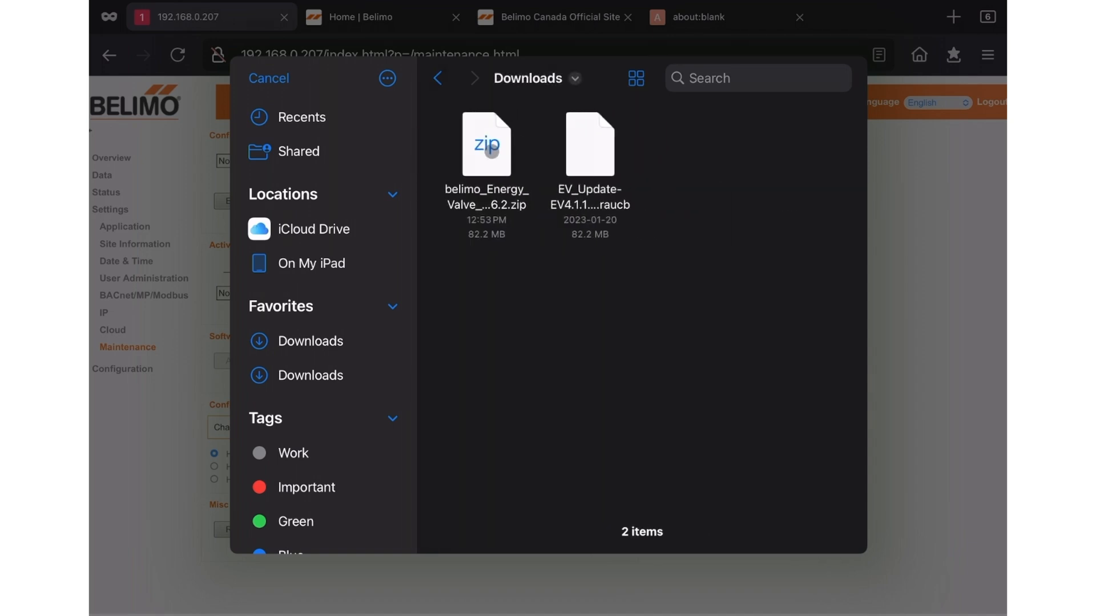
{"action": "left_click", "coordinate": [589, 143]}
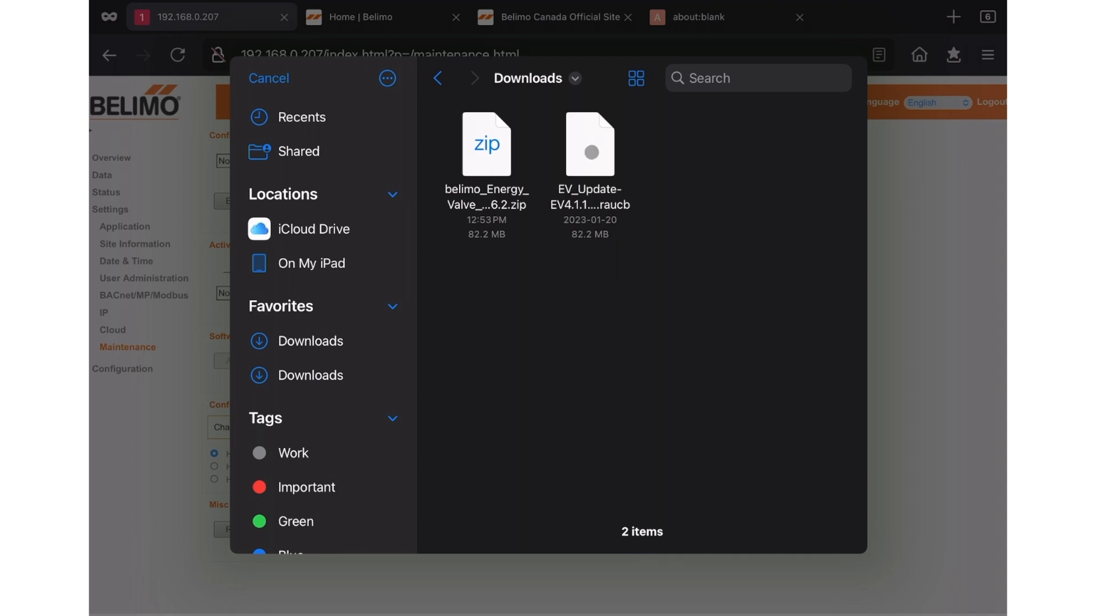
{"action": "left_click", "coordinate": [590, 143]}
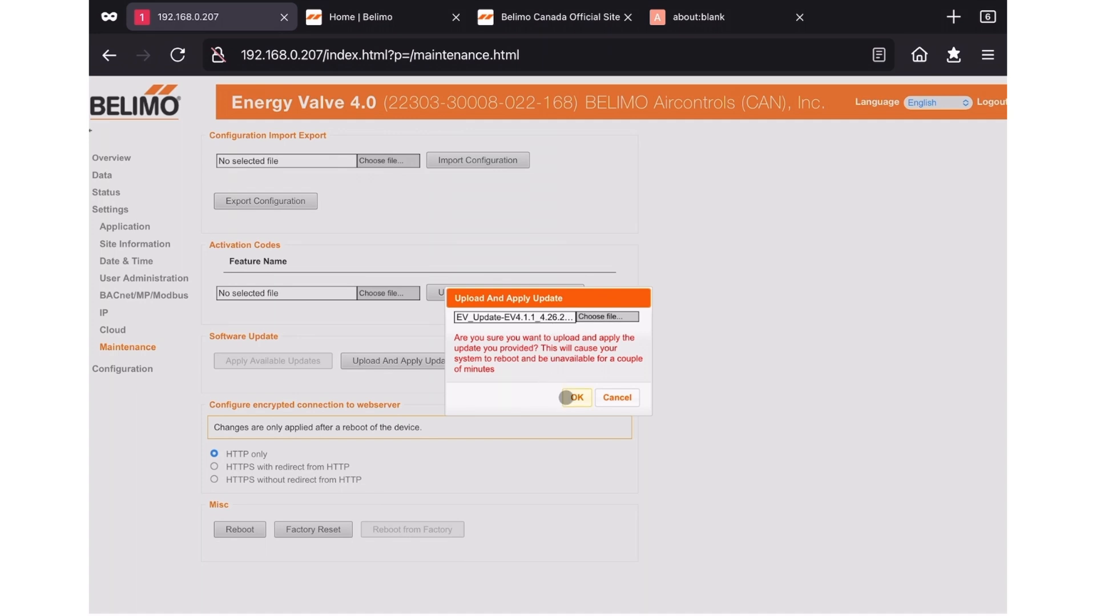
Step: Confirm upload and reboot, then acknowledge the 'Software update completed' message
{"action": "left_click", "coordinate": [573, 397]}
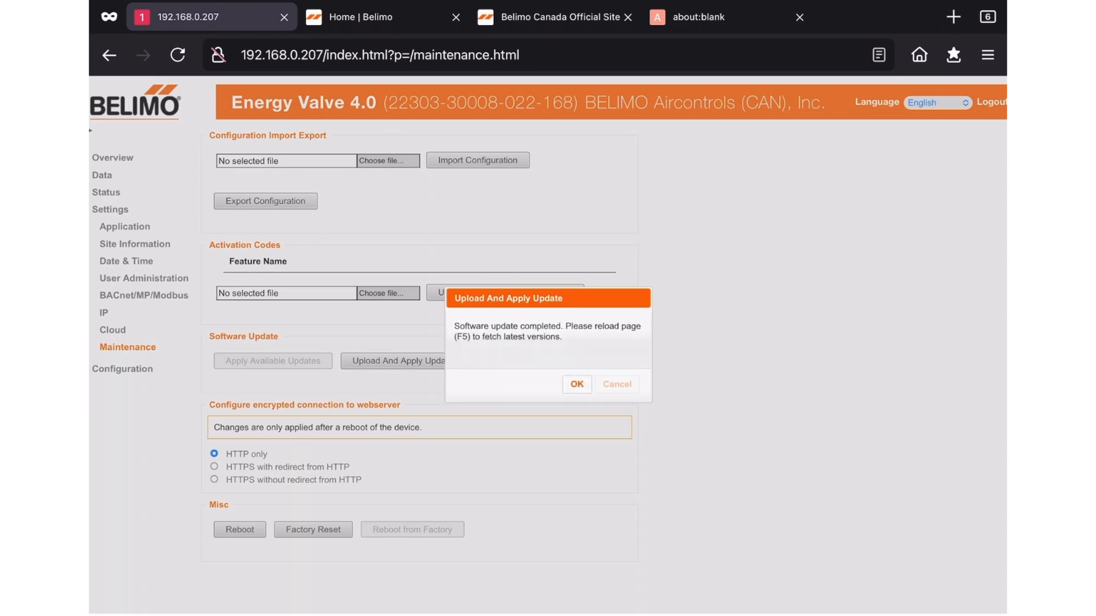
{"action": "left_click", "coordinate": [575, 384]}
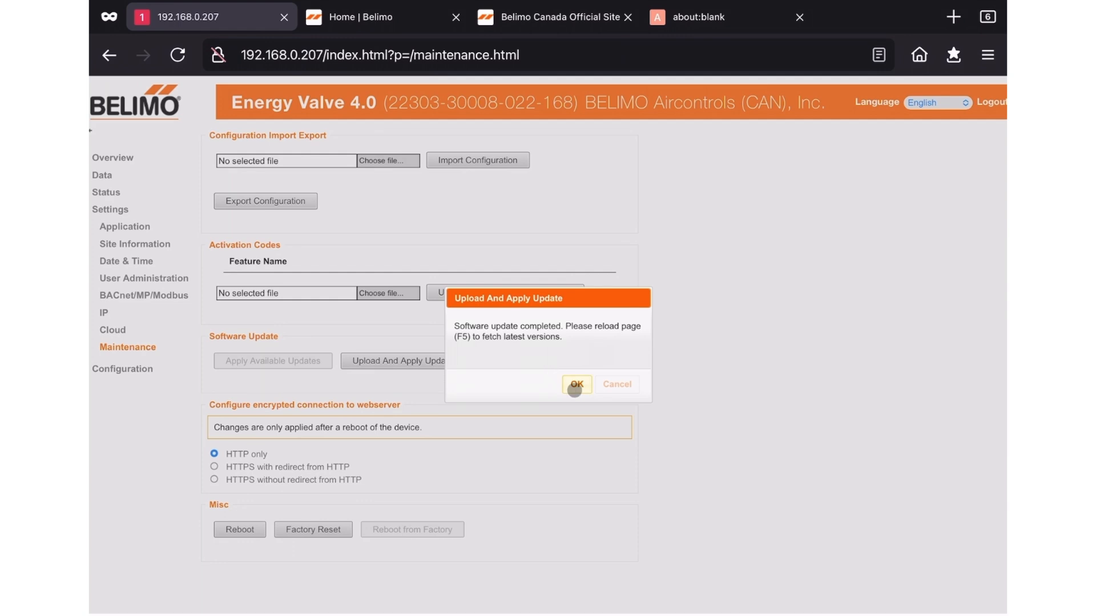
{"action": "left_click", "coordinate": [576, 384]}
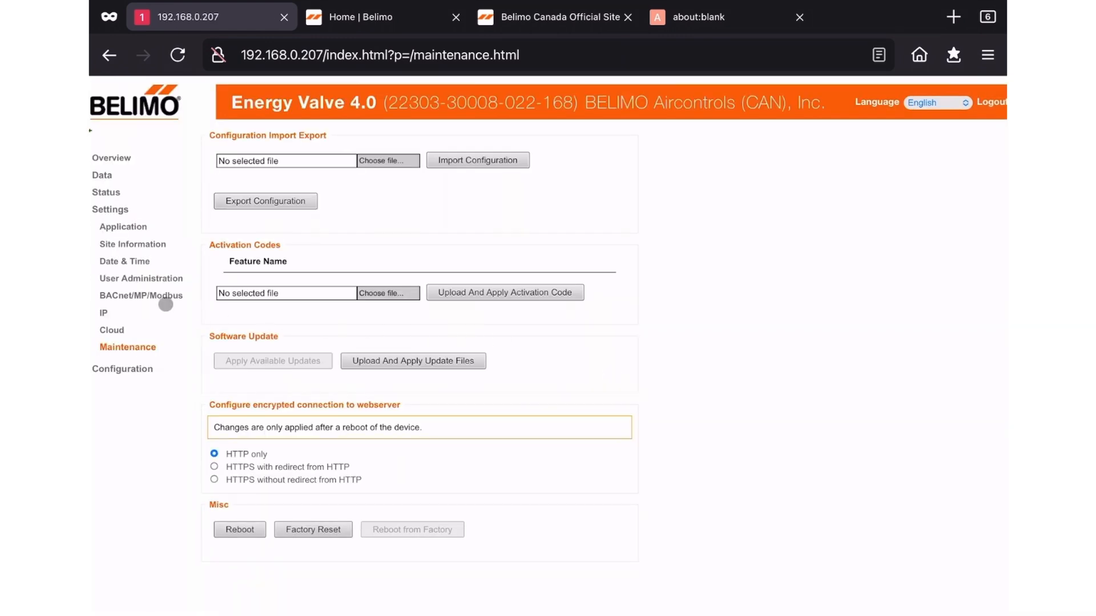
{"action": "mouse_move", "coordinate": [140, 296]}
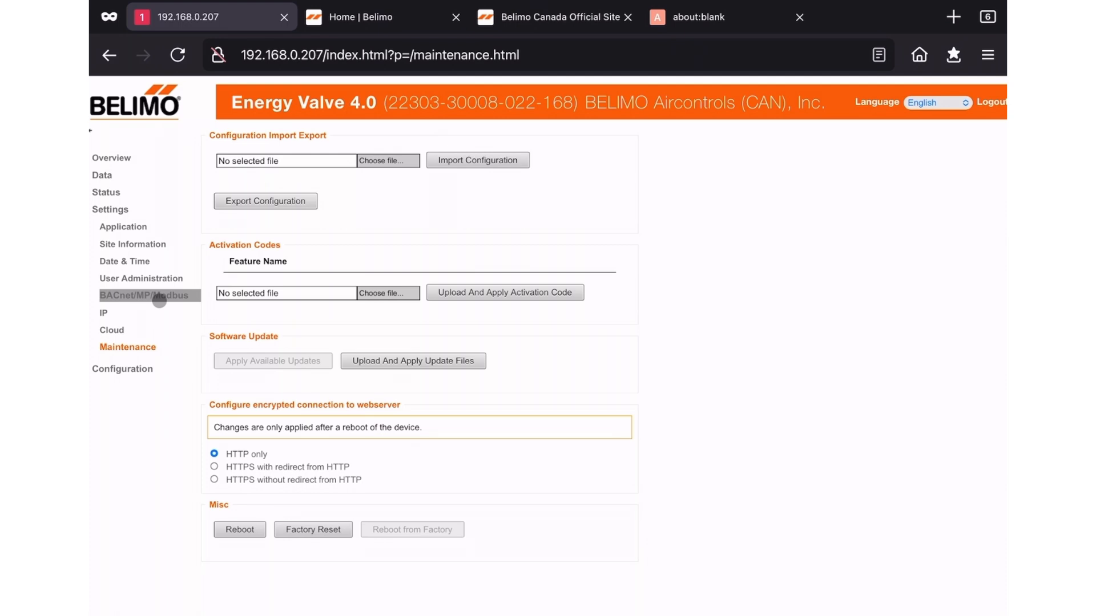
{"action": "mouse_move", "coordinate": [155, 296]}
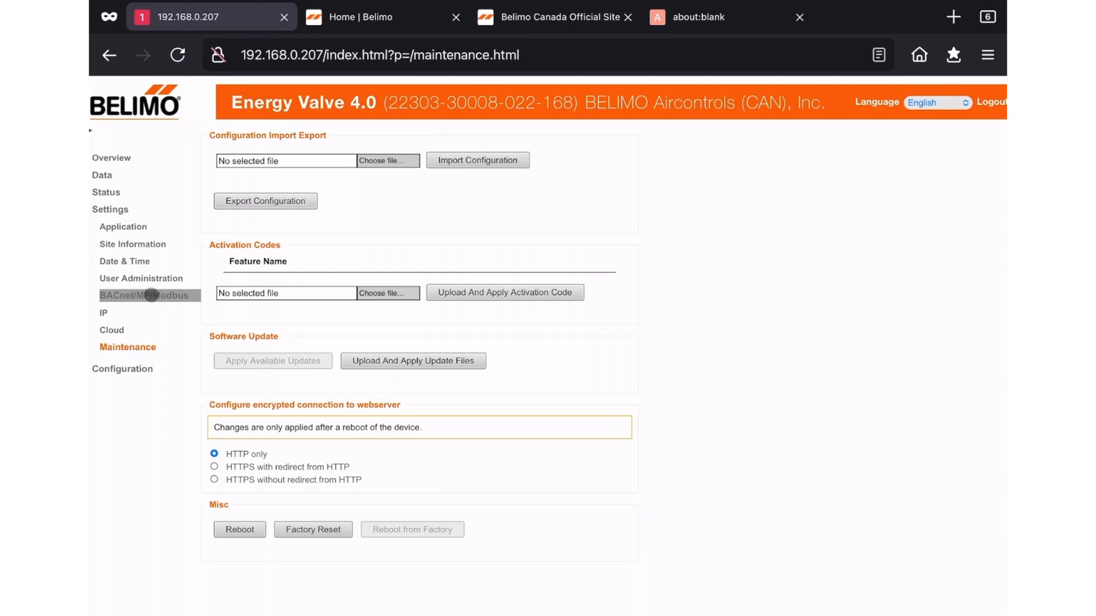
Step: Open Status > Version Information and expand the Core Software Version field showing 4.26.2
{"action": "left_click", "coordinate": [102, 175]}
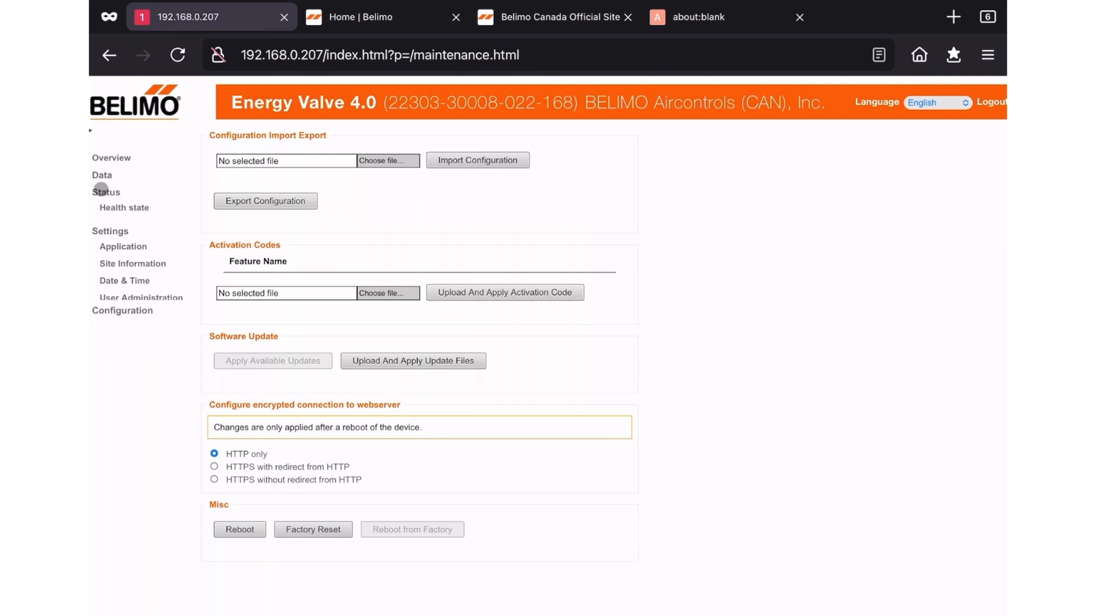
{"action": "left_click", "coordinate": [144, 226]}
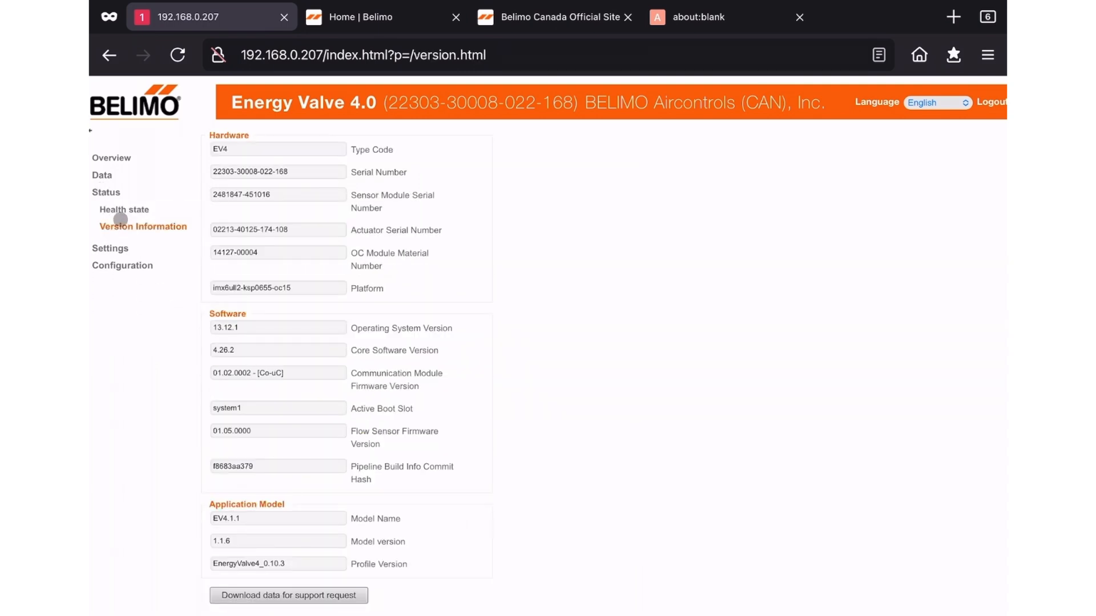
{"action": "mouse_move", "coordinate": [244, 367]}
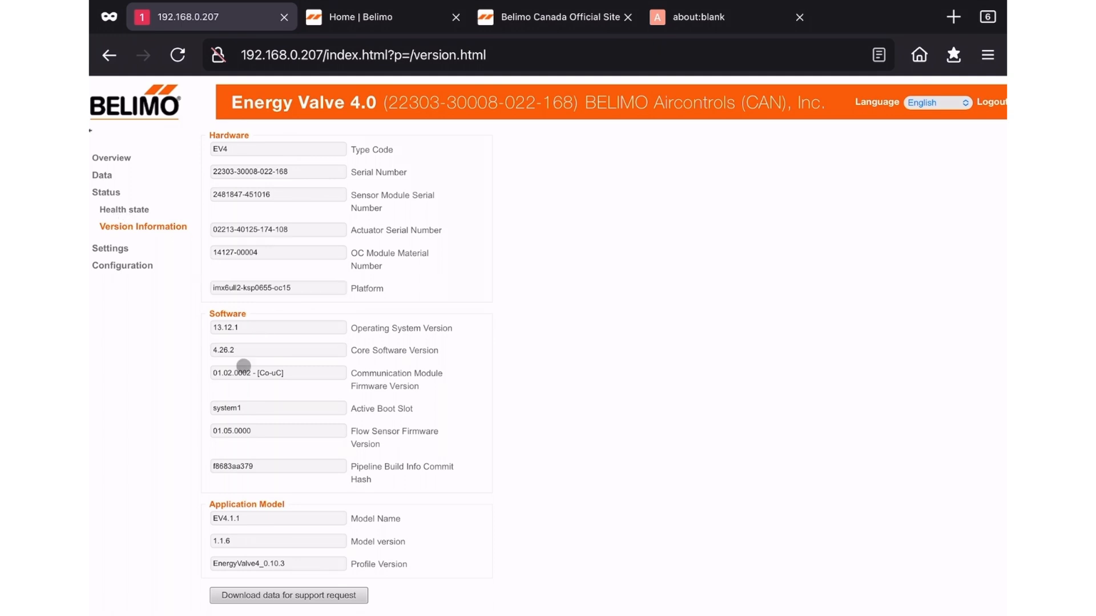
{"action": "left_click", "coordinate": [277, 349]}
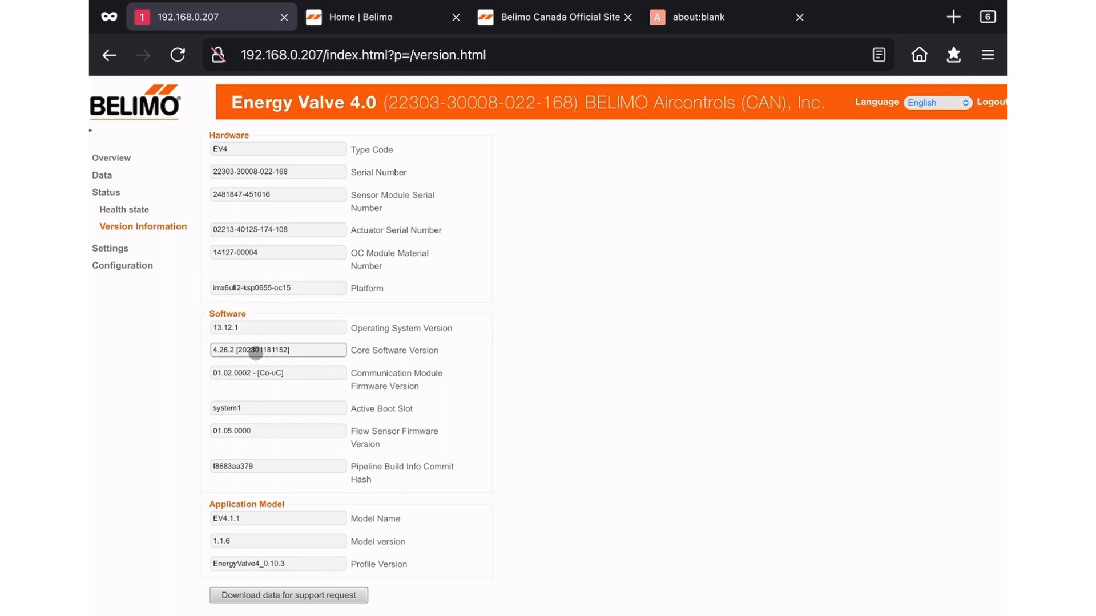